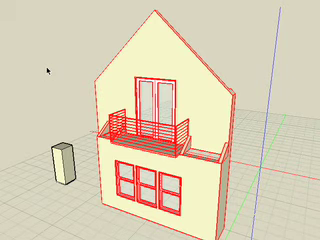
{"action": "mouse_move", "coordinate": [188, 96]}
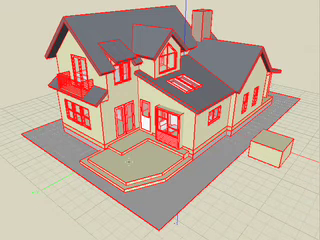
Bring the detailed multi-gabled house model into view without altering its geometry
{"action": "key", "text": "shift"}
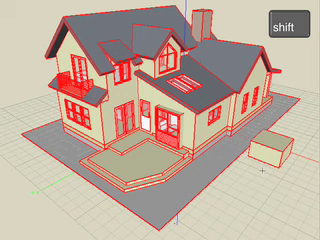